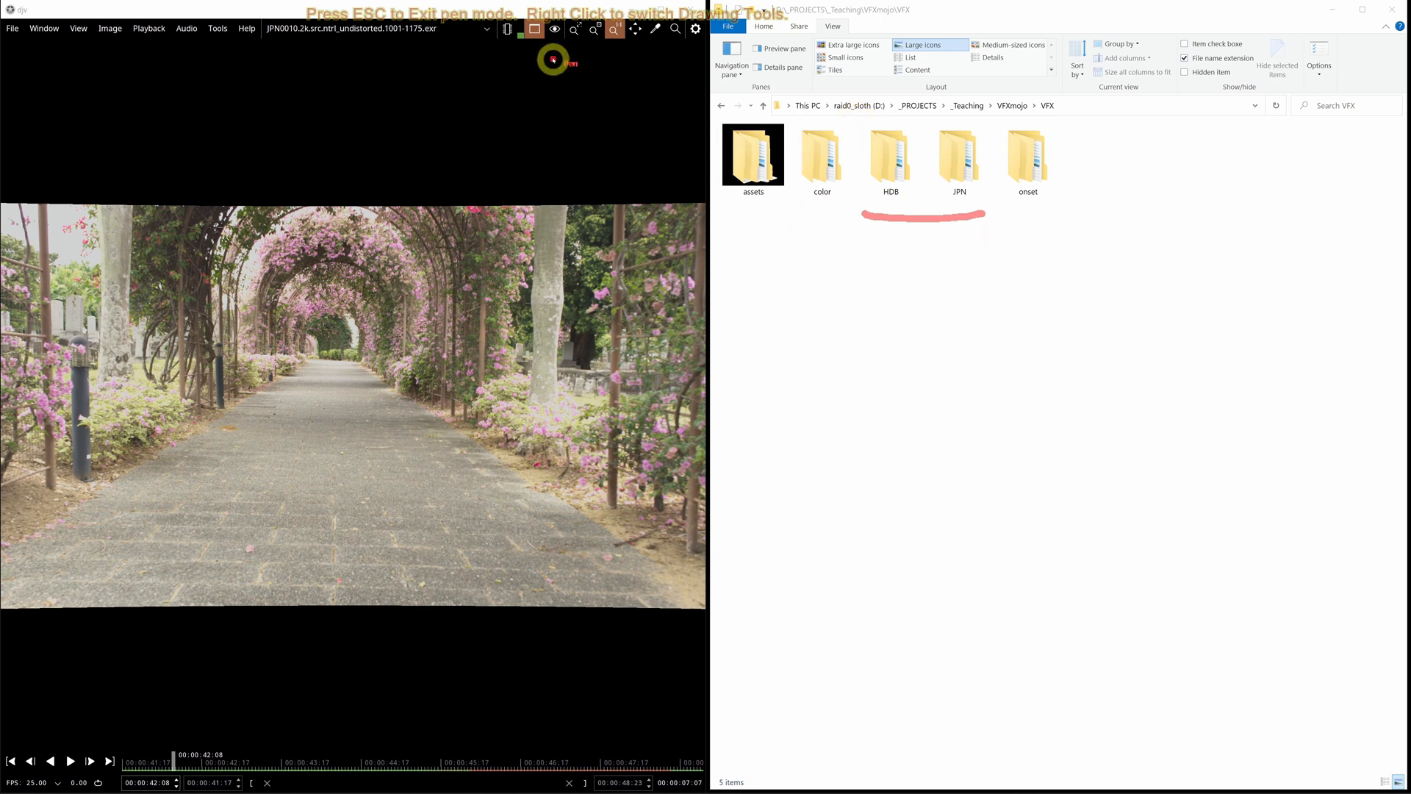
mouse_move(857, 290)
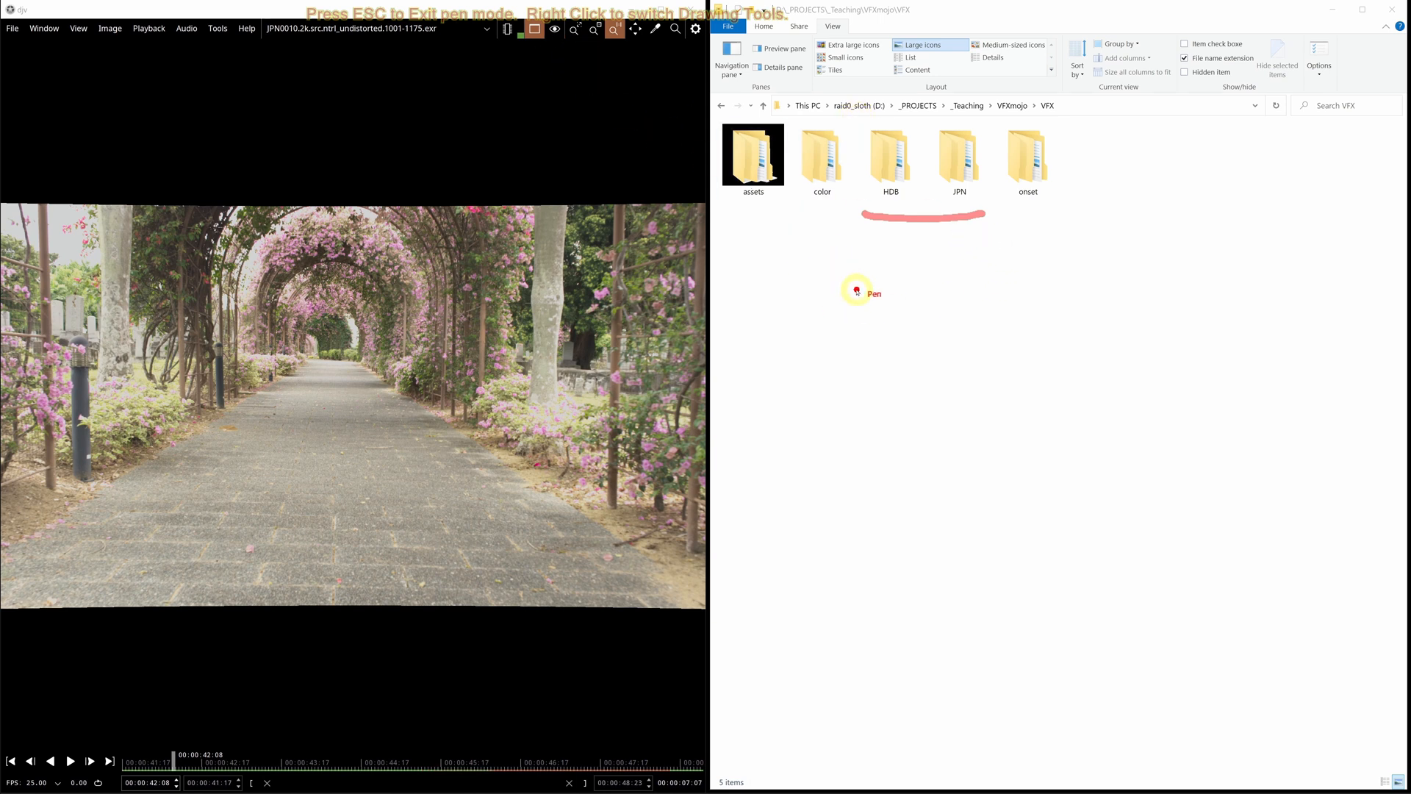
- Navigate into HDB, shot HDB0010 and its elem folder showing ref and src
click(891, 155)
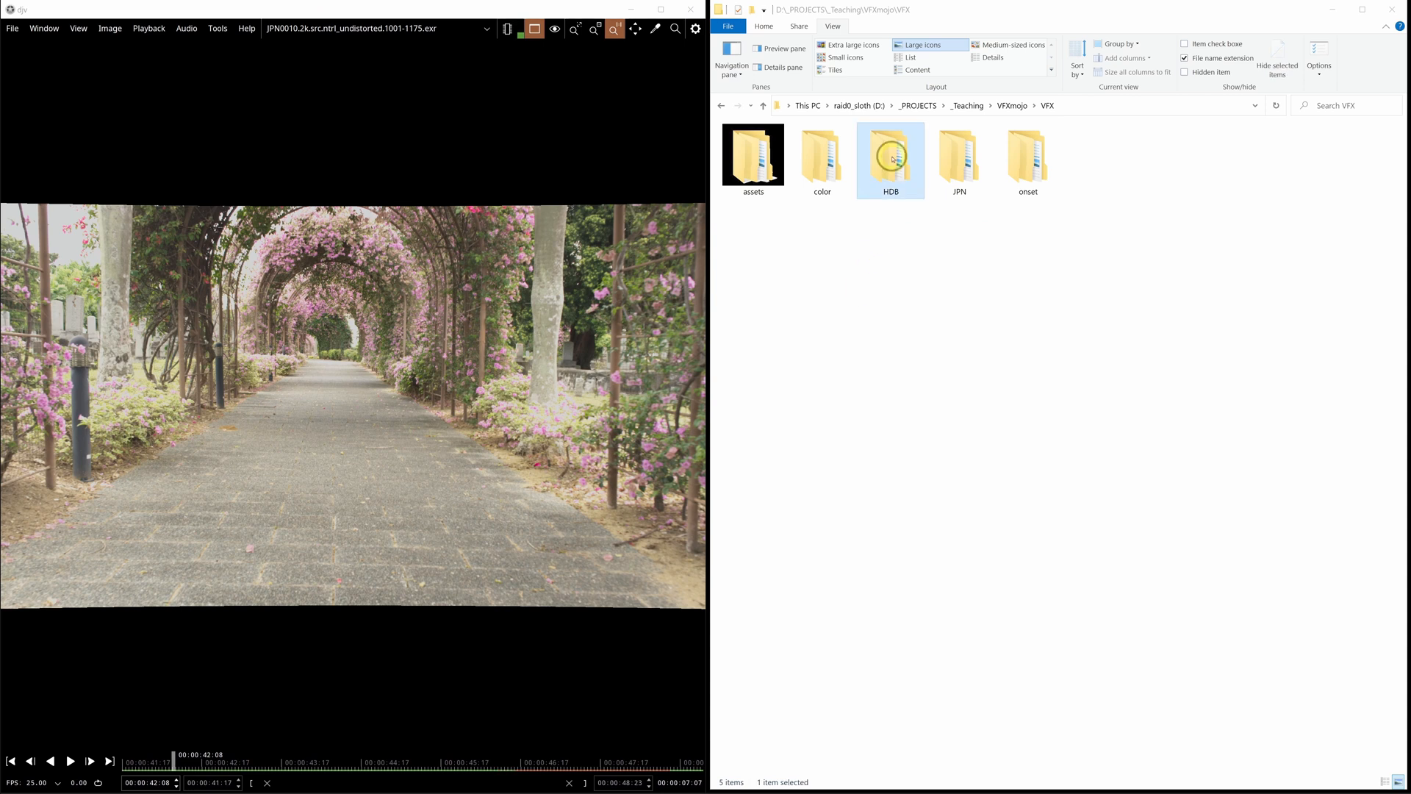
double_click(890, 154)
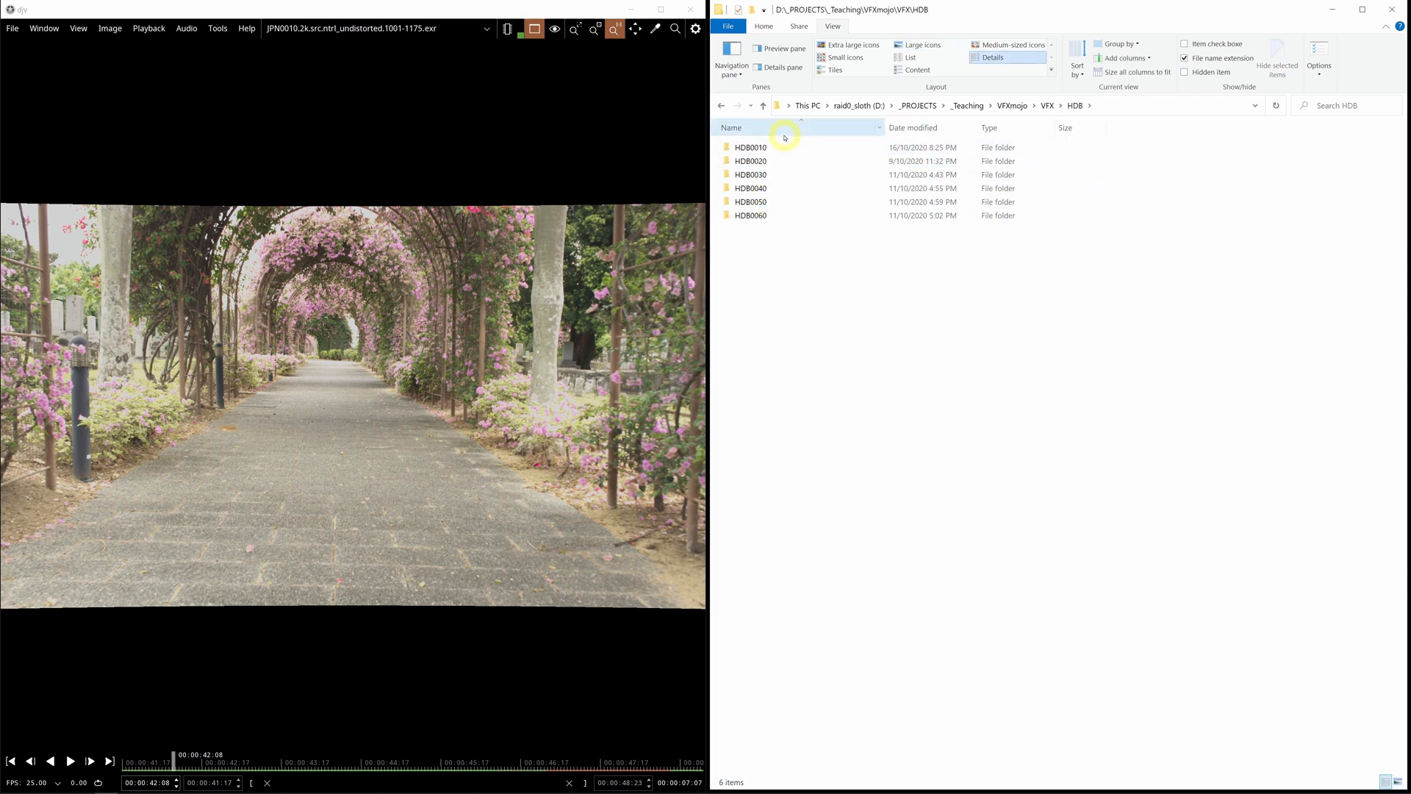
click(751, 147)
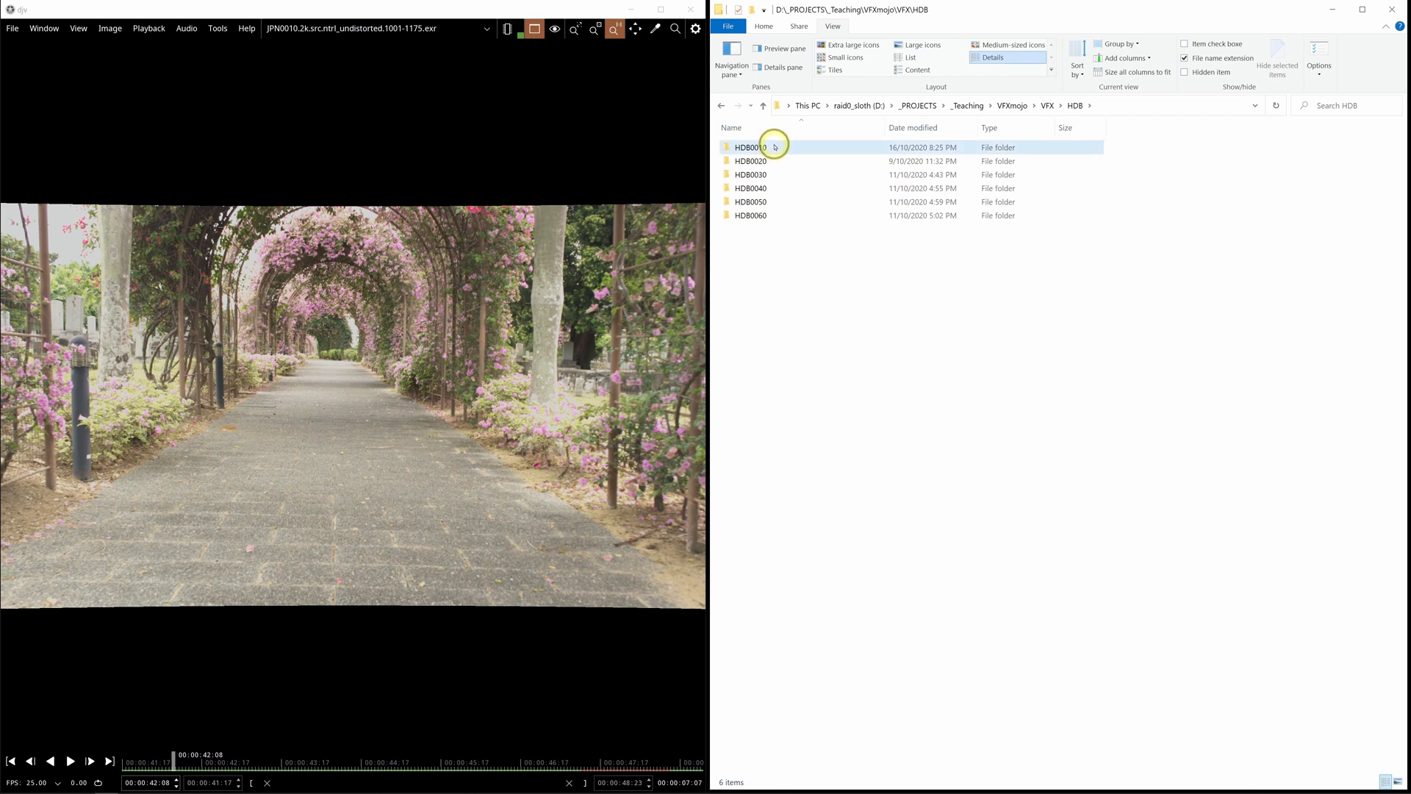
double_click(751, 147)
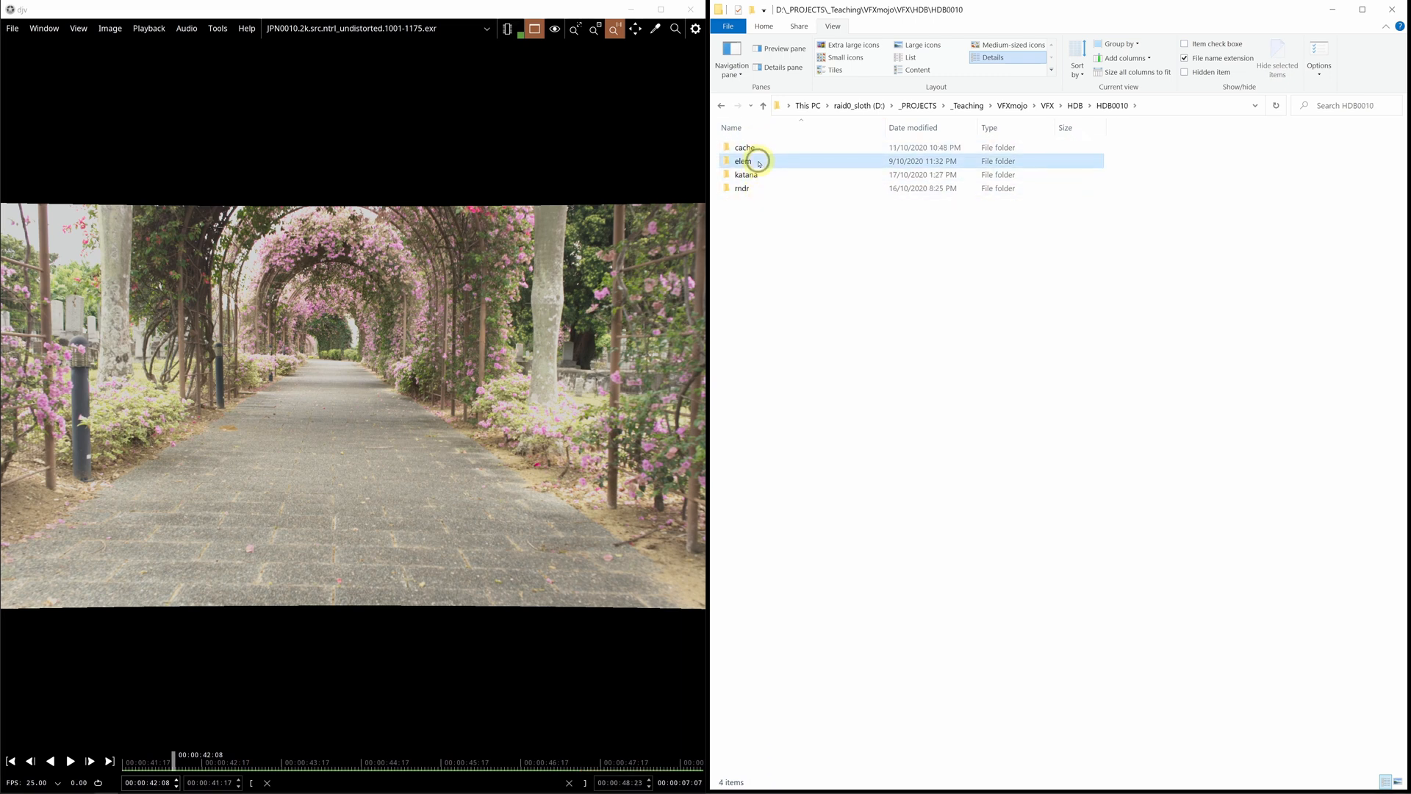
double_click(743, 160)
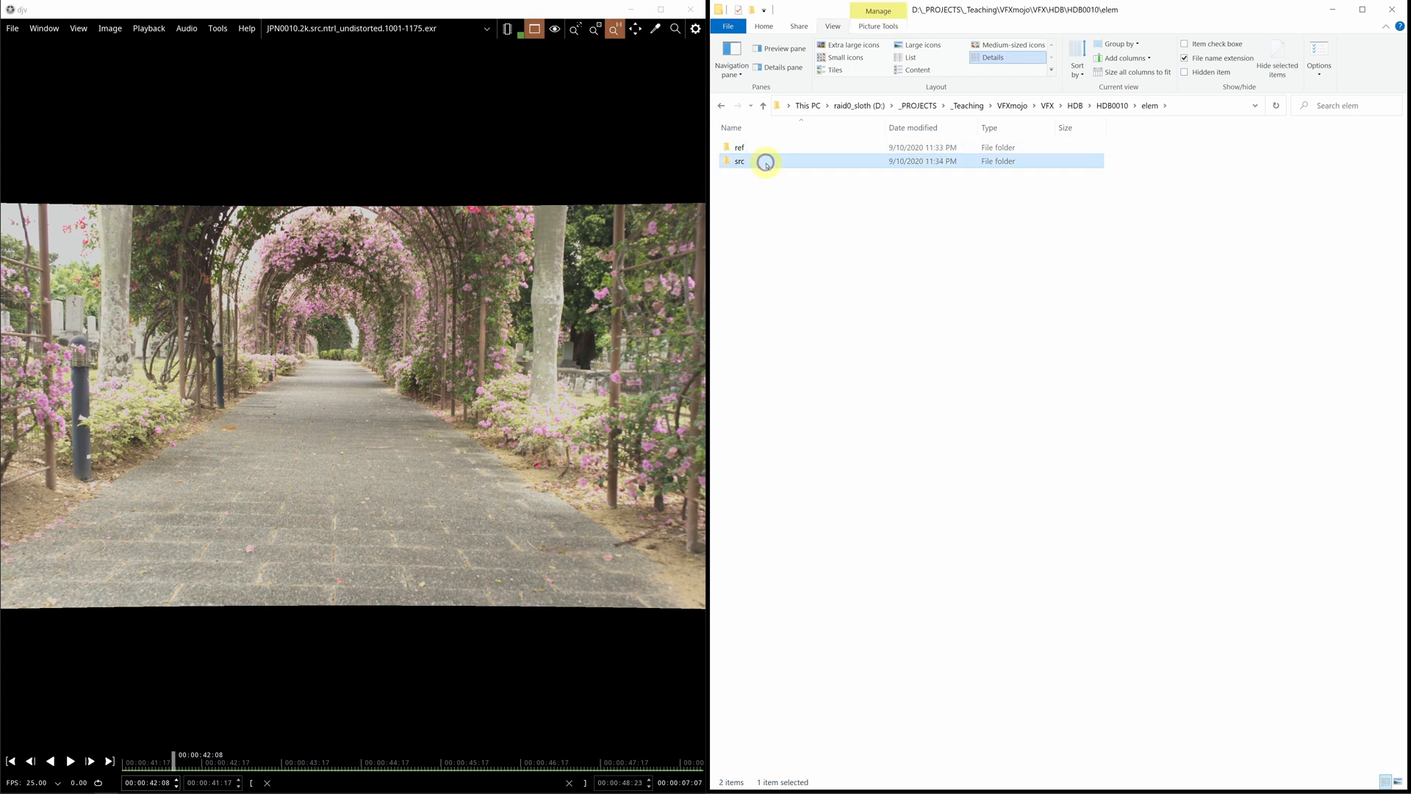
- Load the src EXR plate sequence into DJV, play it, then load the ntrl_undistorted sequence (1001–1336)
double_click(739, 161)
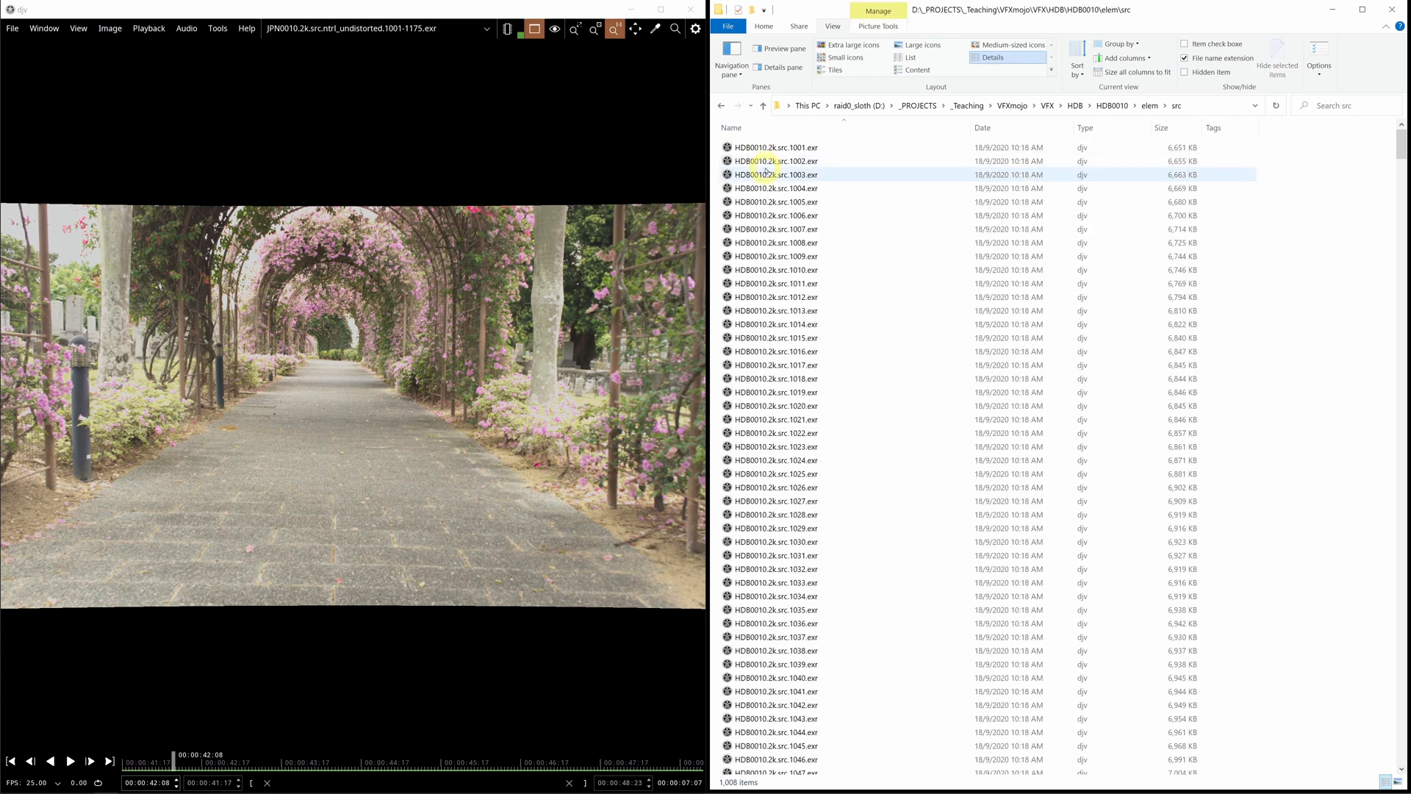
click(776, 147)
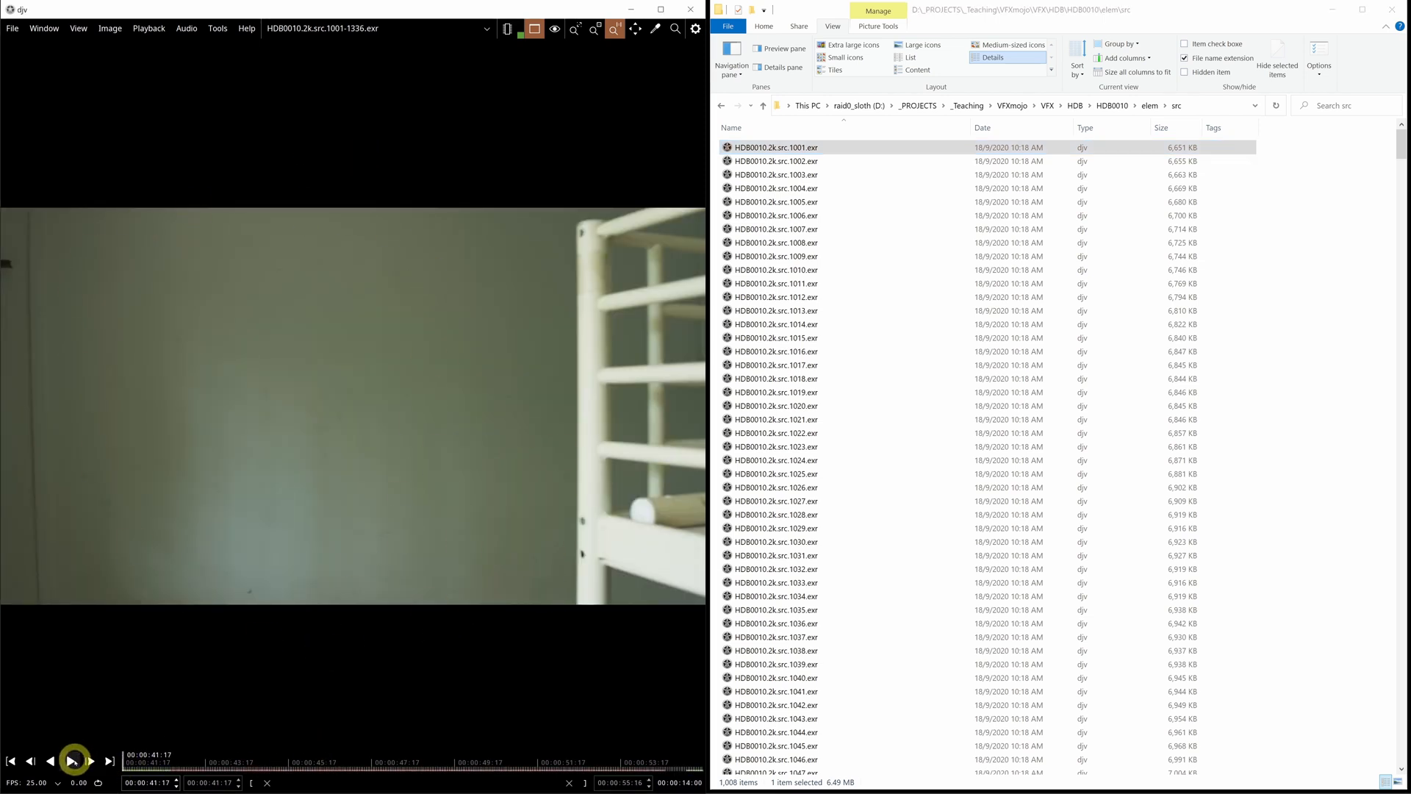
click(72, 760)
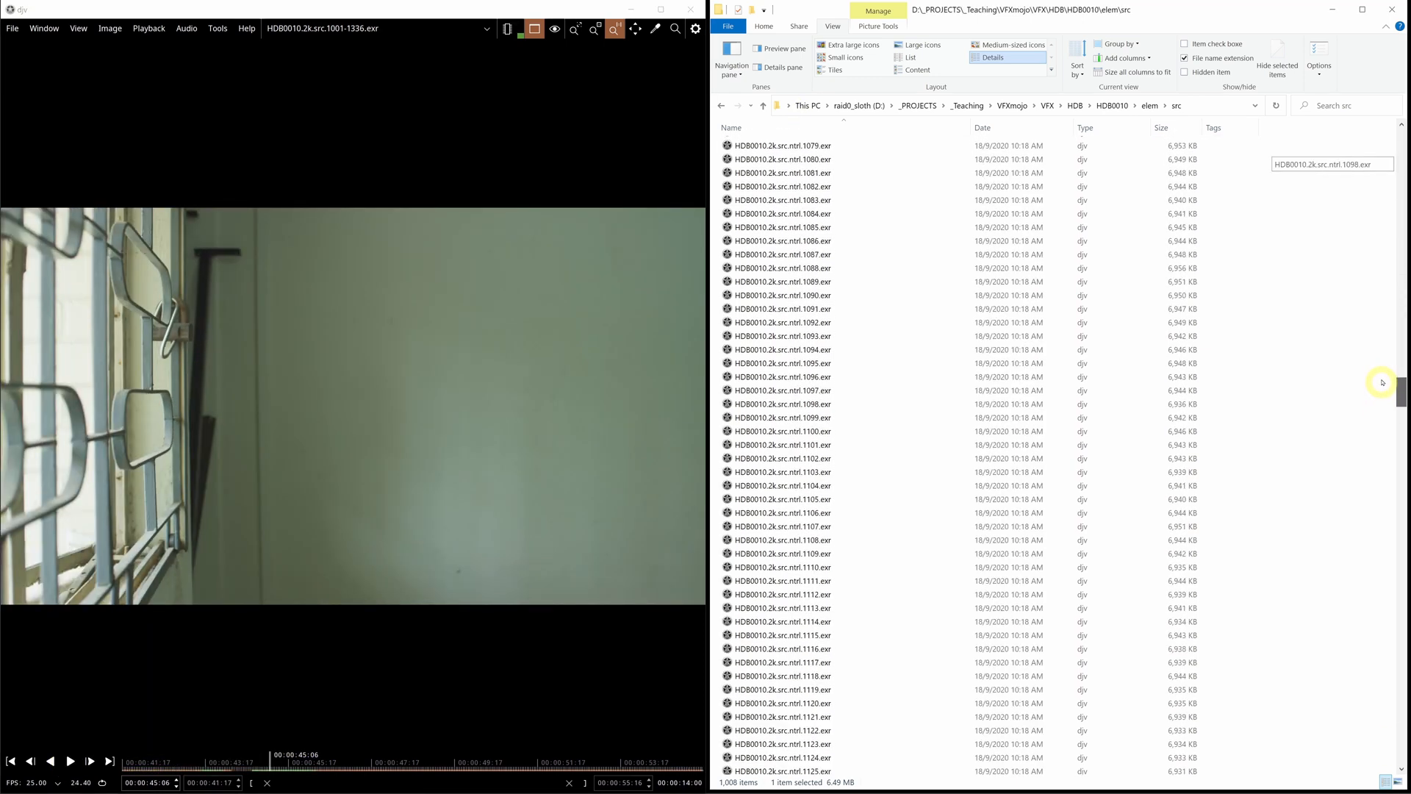
click(780, 483)
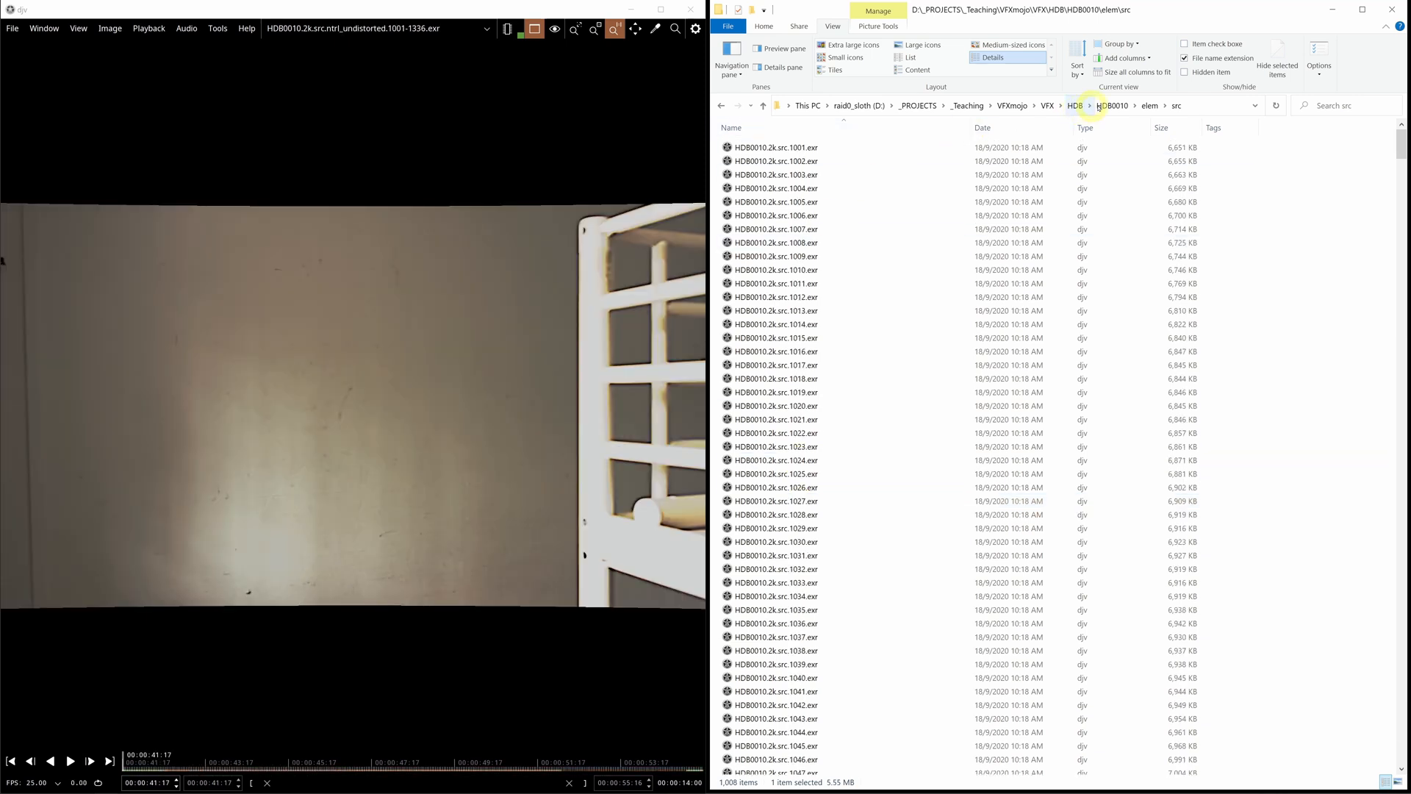
- Return to elem and load the HDB0010.2k.ref sequence (1001–1048) with chrome/grey balls and colour chart
click(1111, 106)
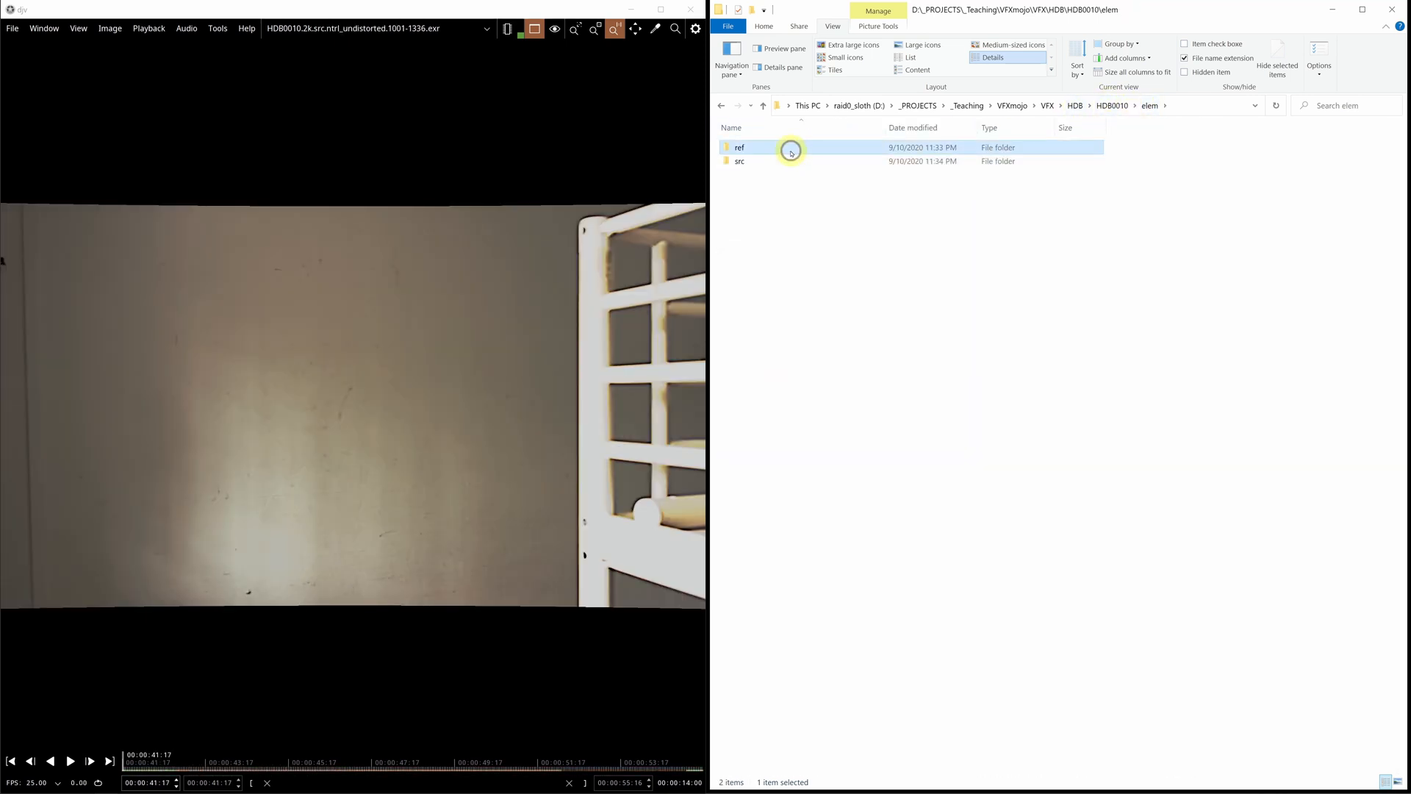
double_click(740, 147)
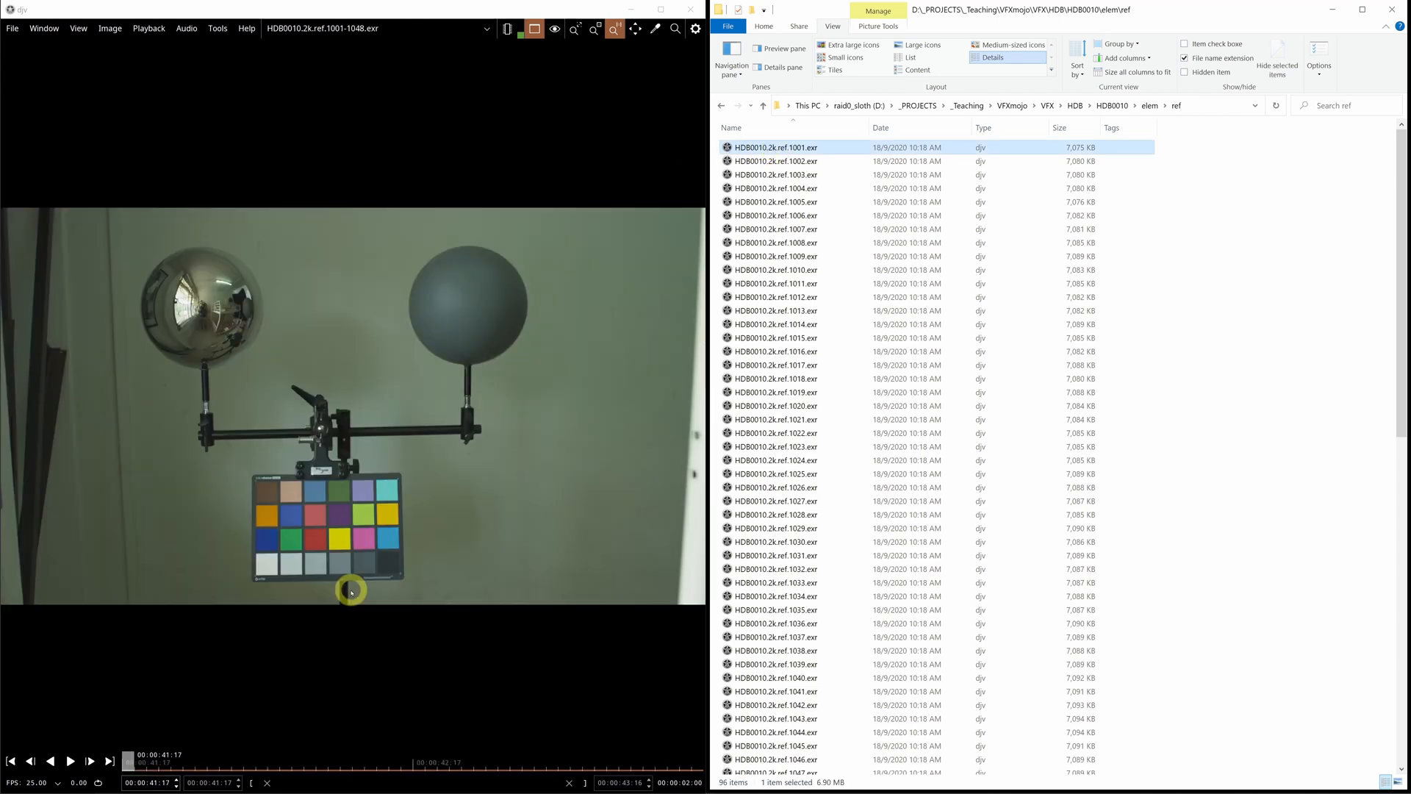
mouse_move(223, 228)
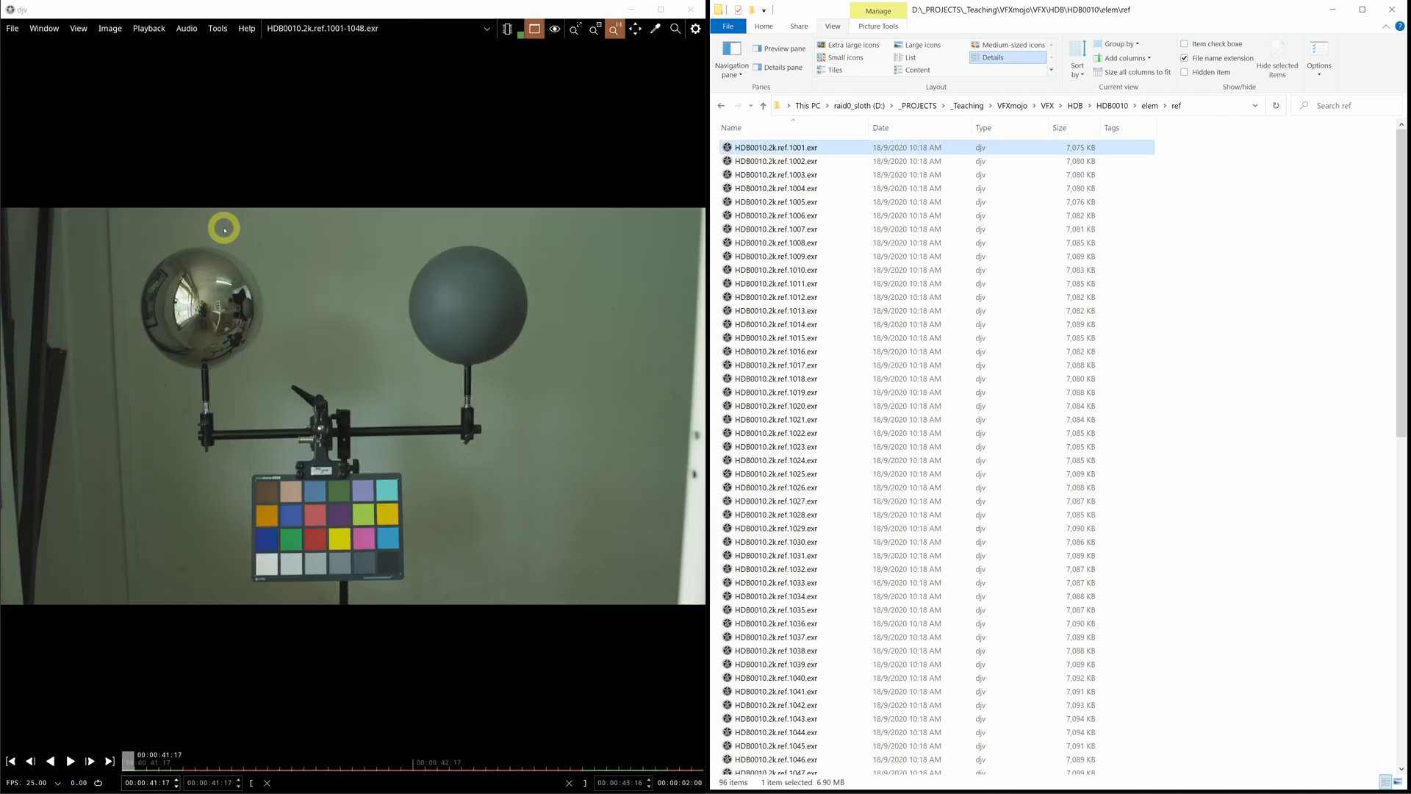